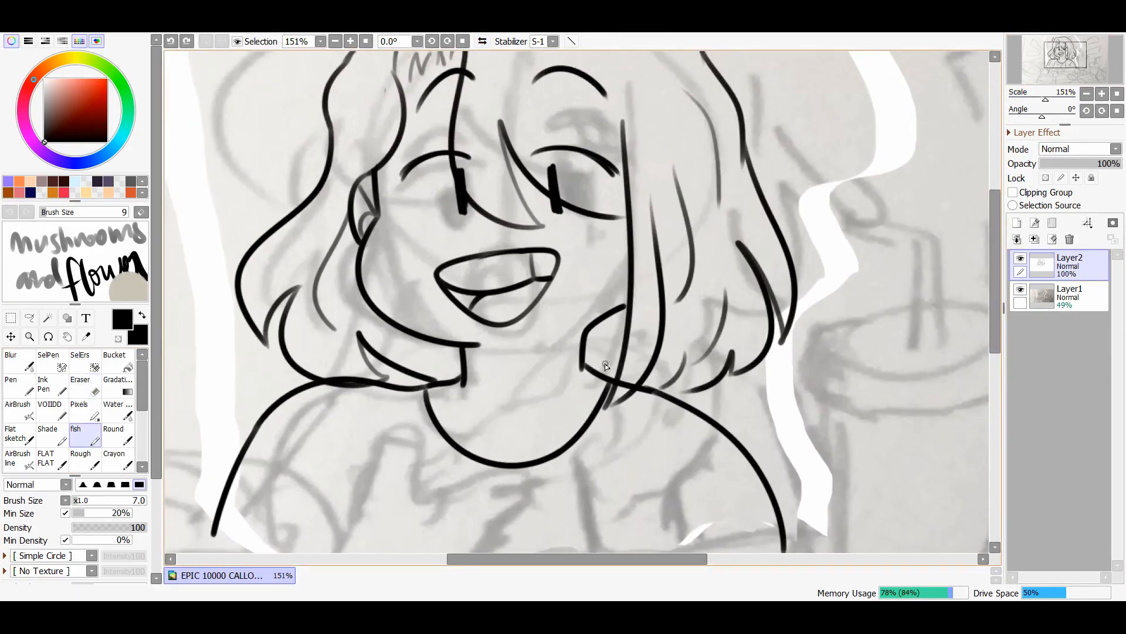
- Trace bold black line art of the girl's face, hair and neck on Layer2
{"action": "left_click", "coordinate": [351, 41]}
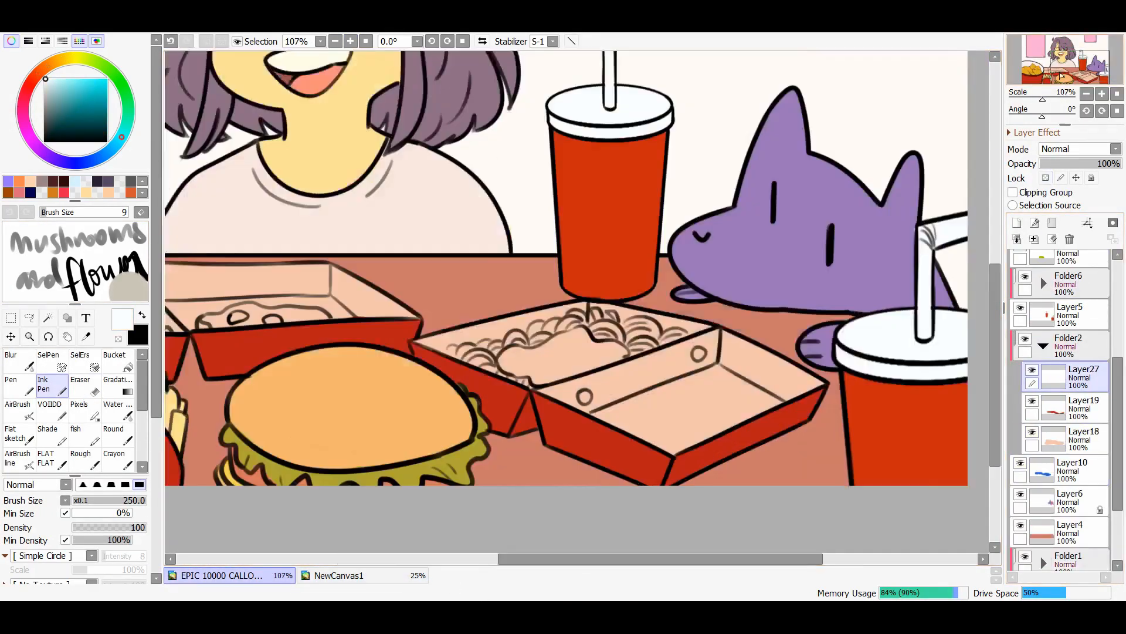
- Add the 'MUKBANG SQUAD!' sign and a purple Screen-blended overlay layer
{"action": "left_click", "coordinate": [337, 575]}
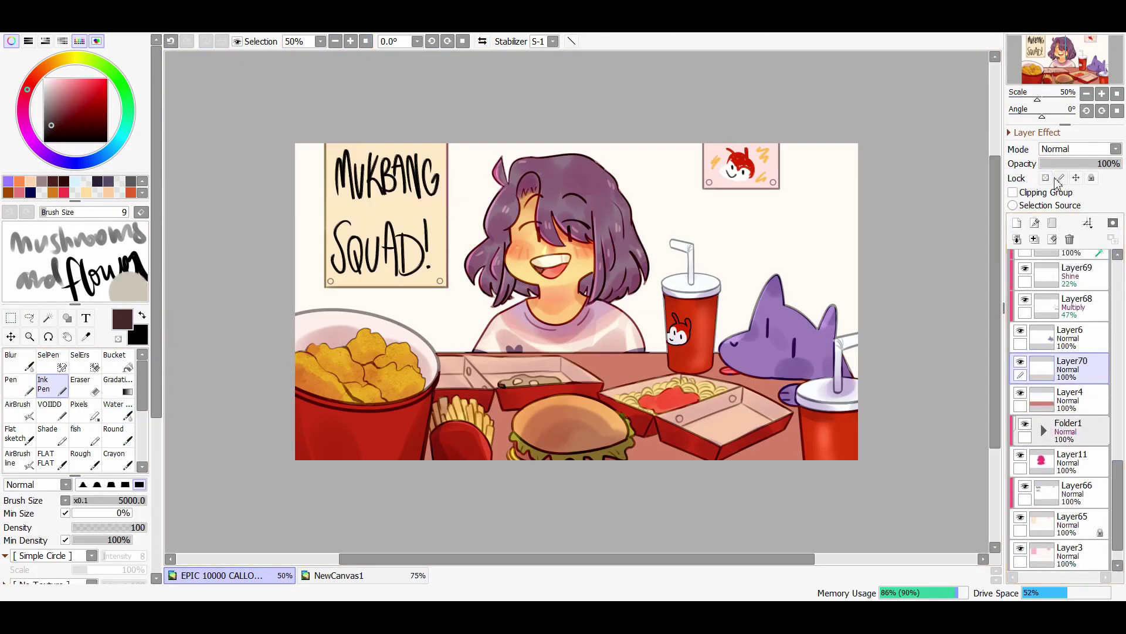
{"action": "left_click", "coordinate": [114, 365]}
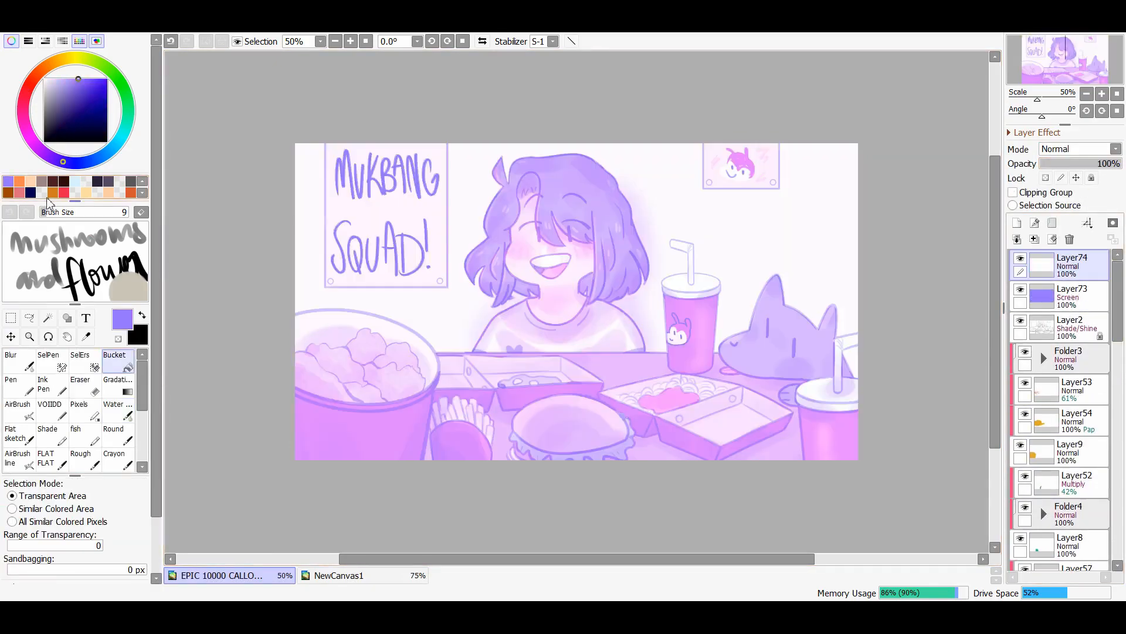